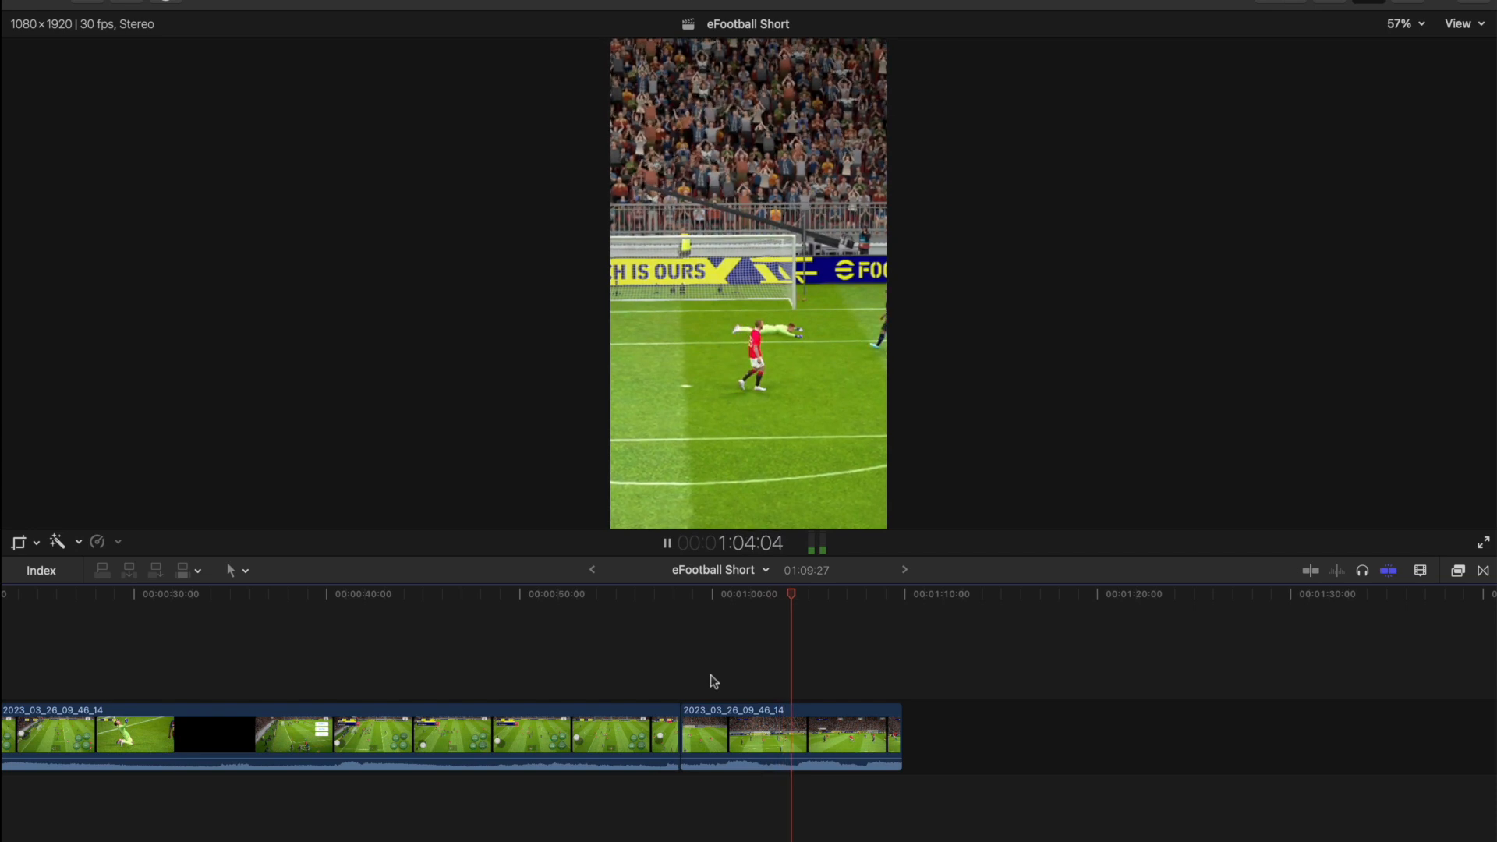
Select the final eFootball footage clip in the timeline.
left_click(761, 736)
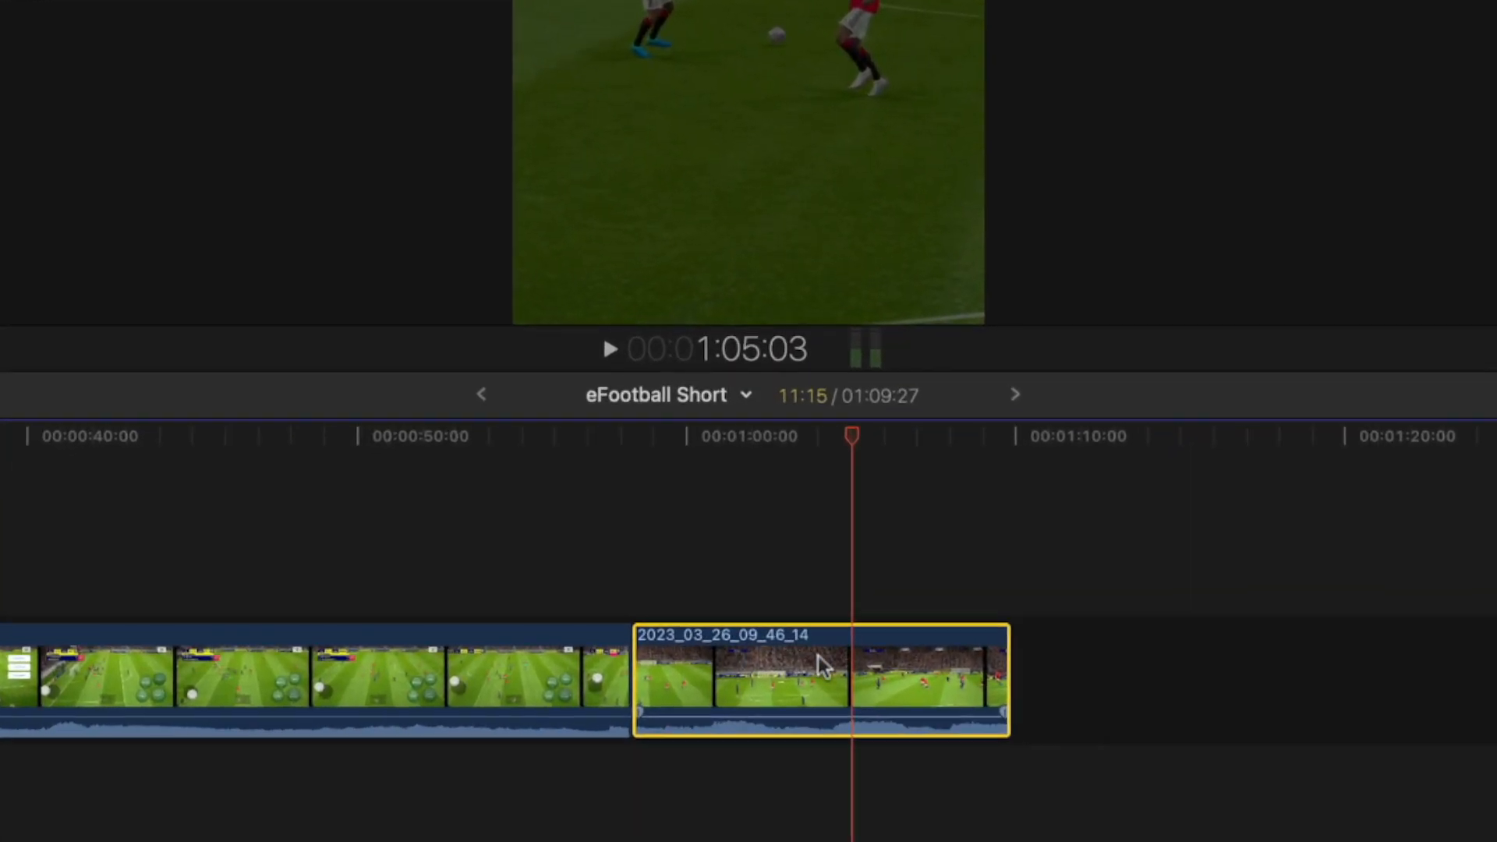
Detach Audio from the last clip's context menu.
right_click(822, 668)
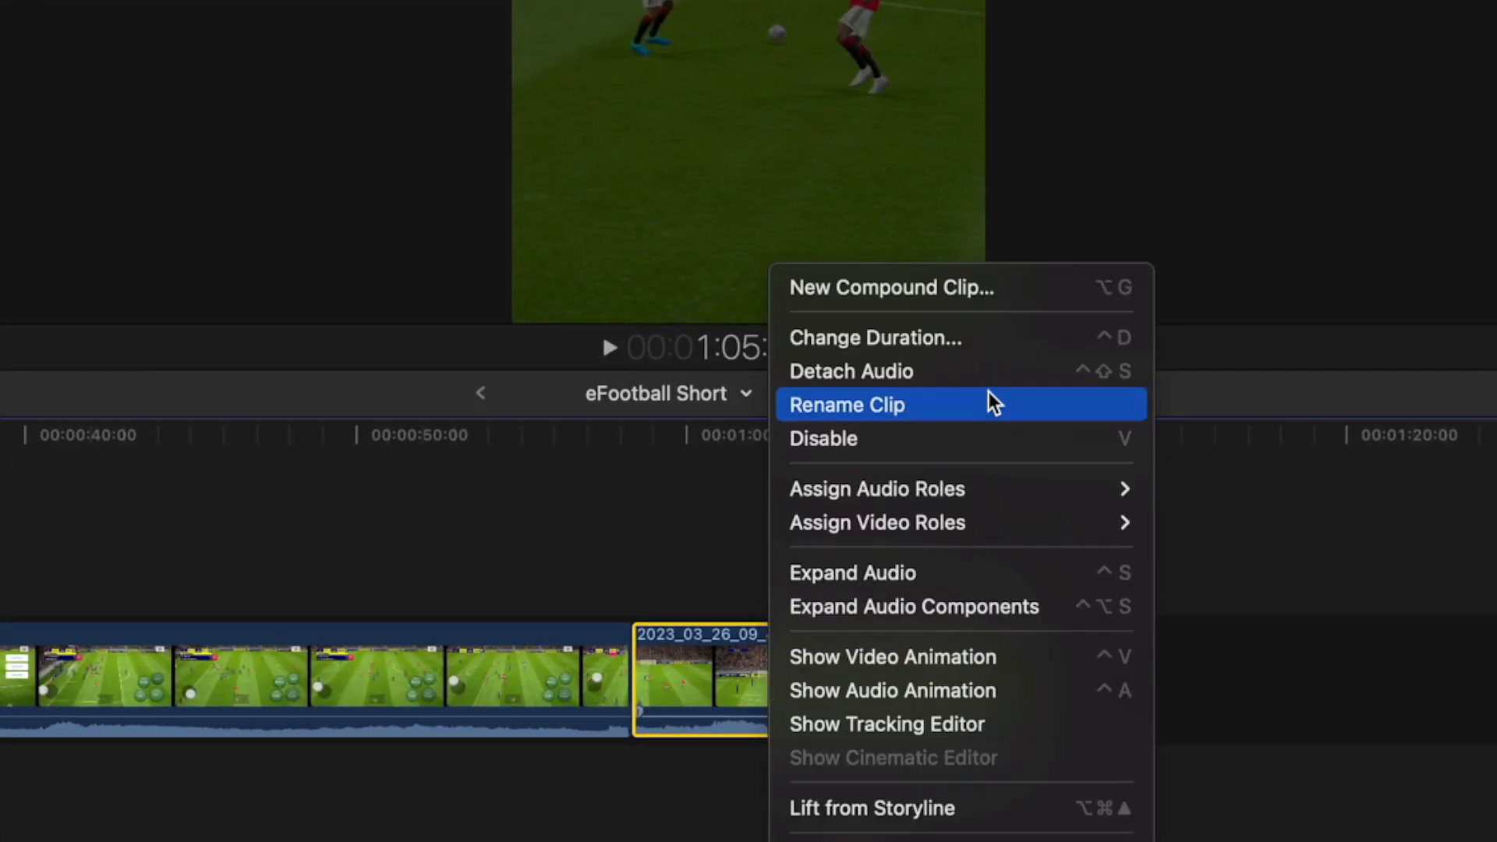
left_click(850, 371)
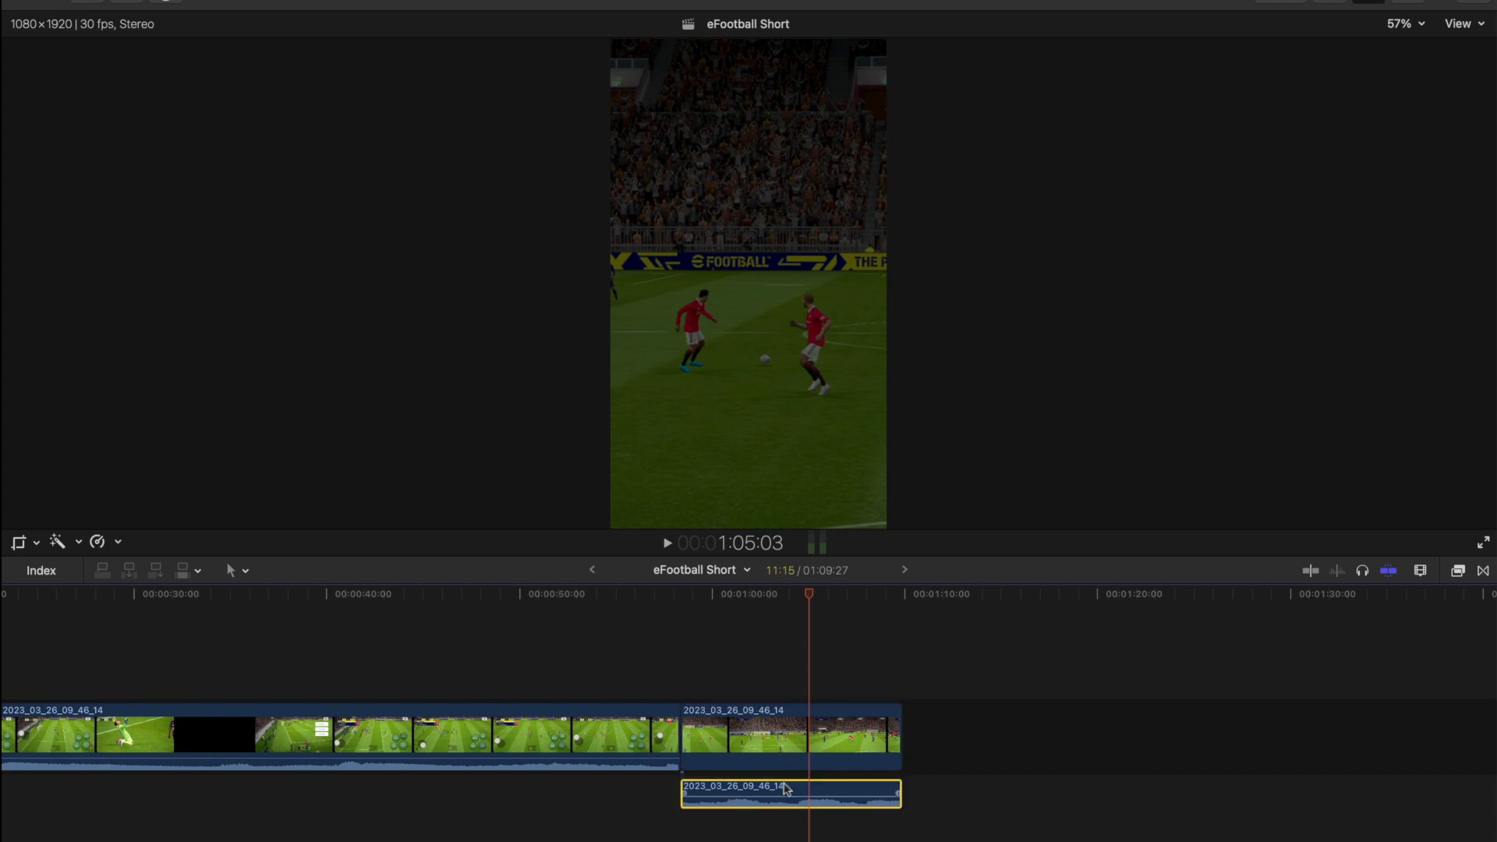
Undo Detach Audio on the last video clip with Cmd+Z.
left_click(791, 735)
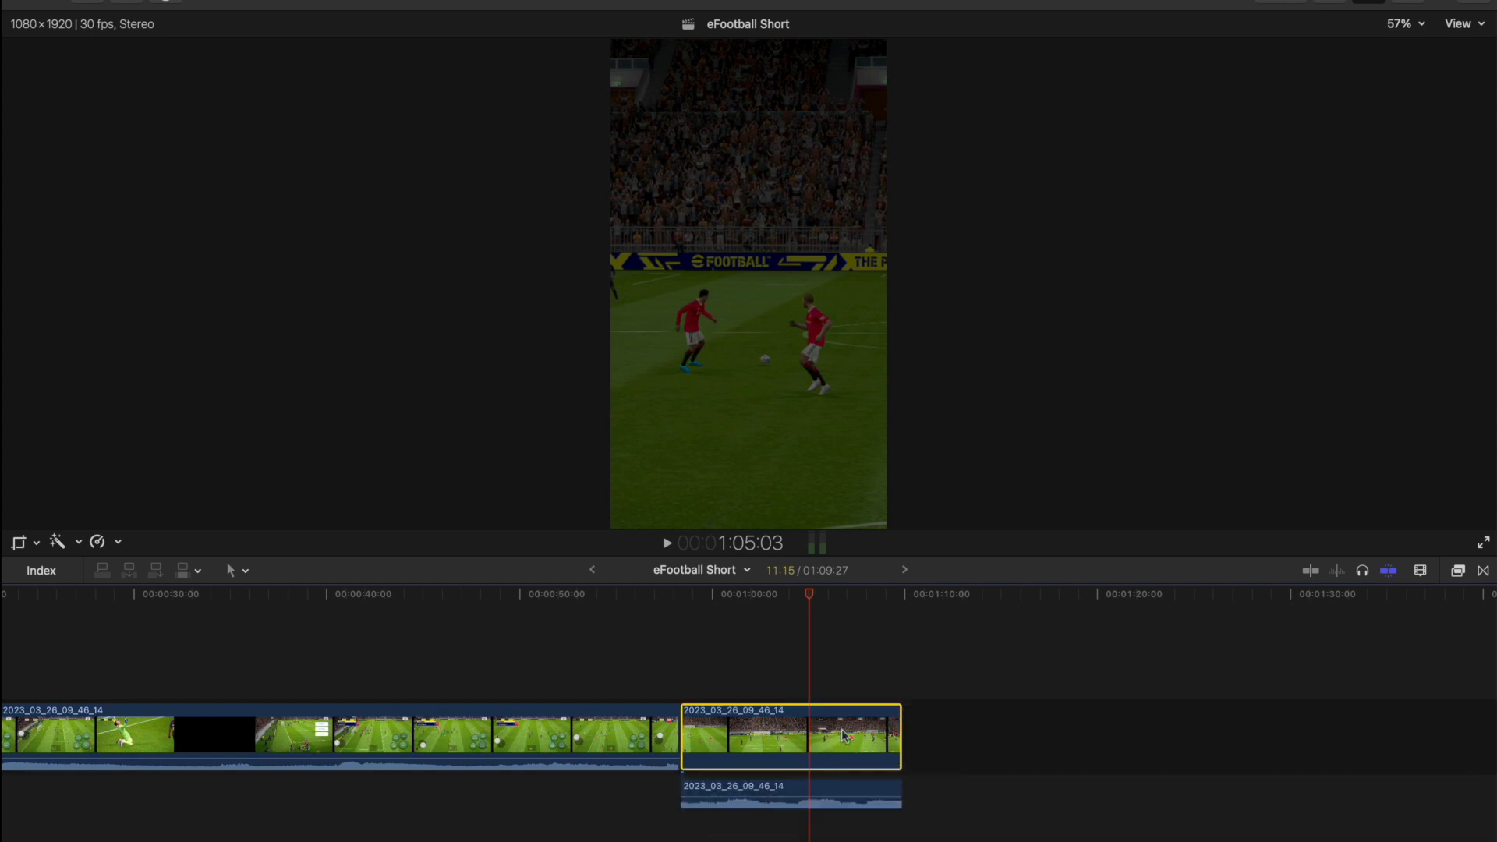
key("cmd+z")
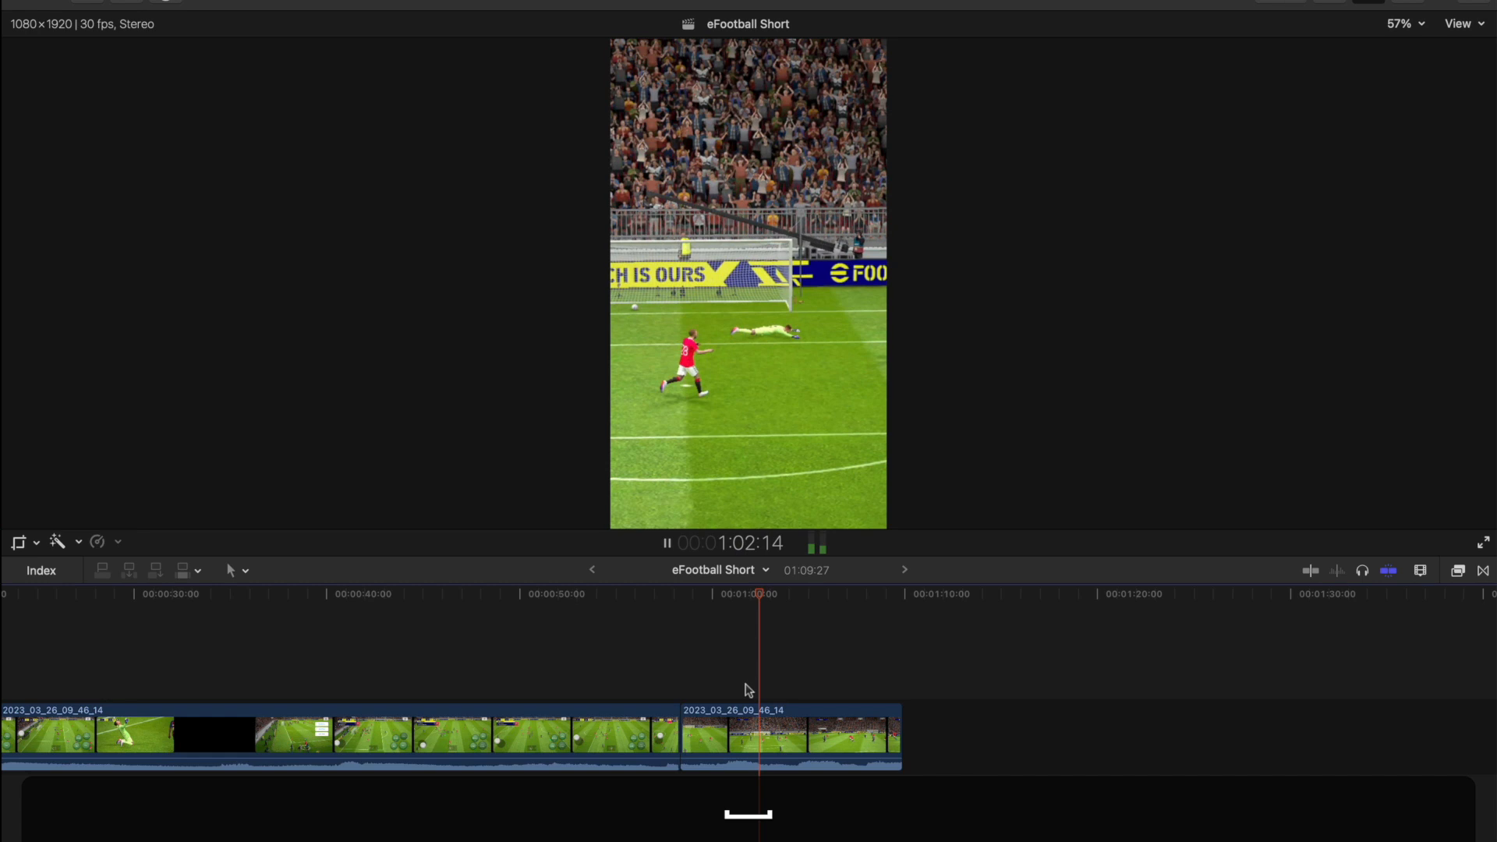
left_click(818, 735)
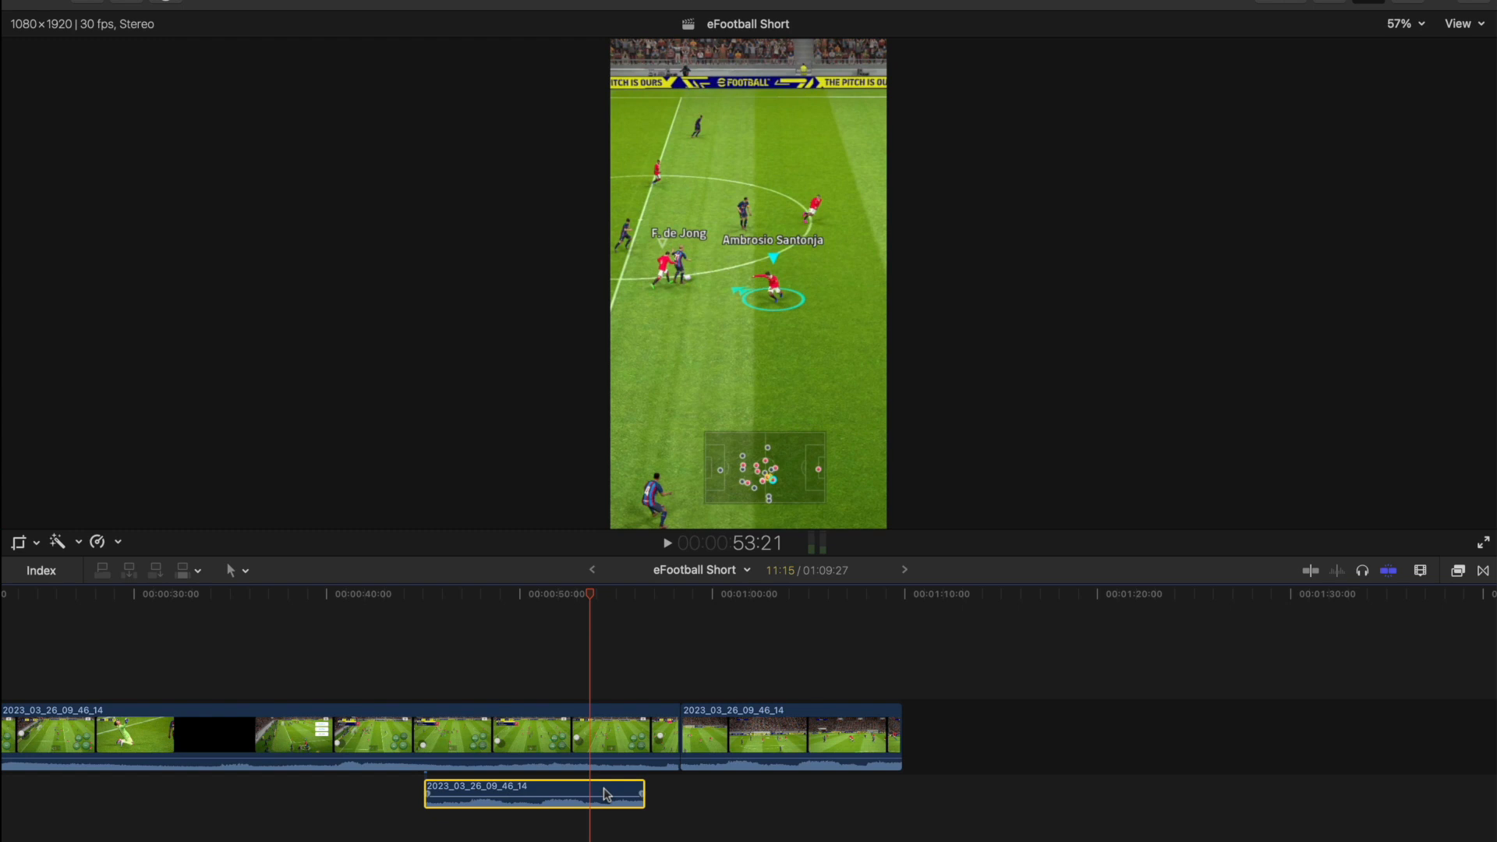
Undo the extra paste and copy the remaining audio clip.
key("cmd+z")
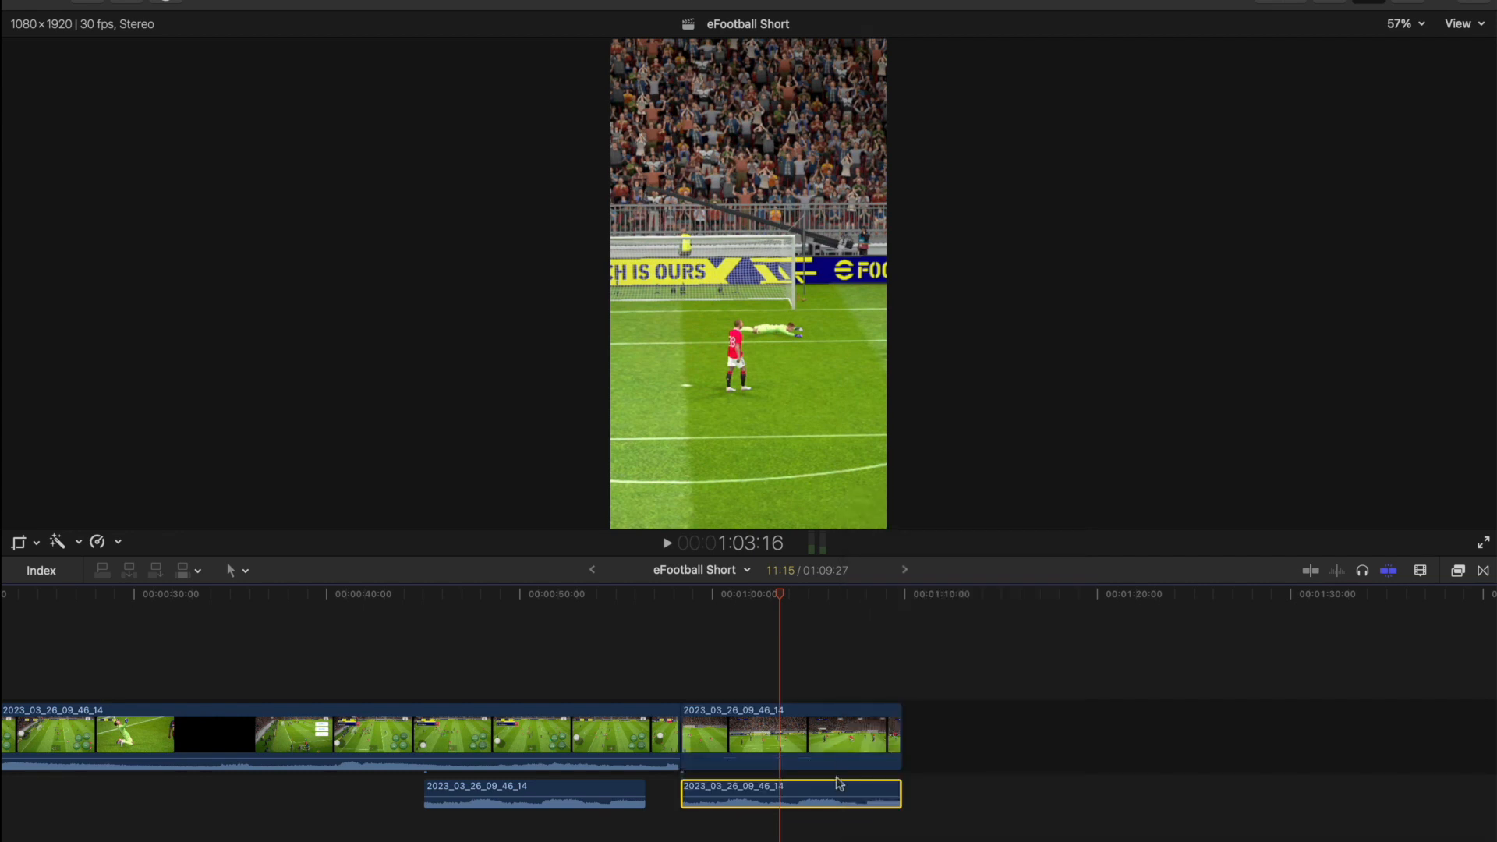
key("cmd+c")
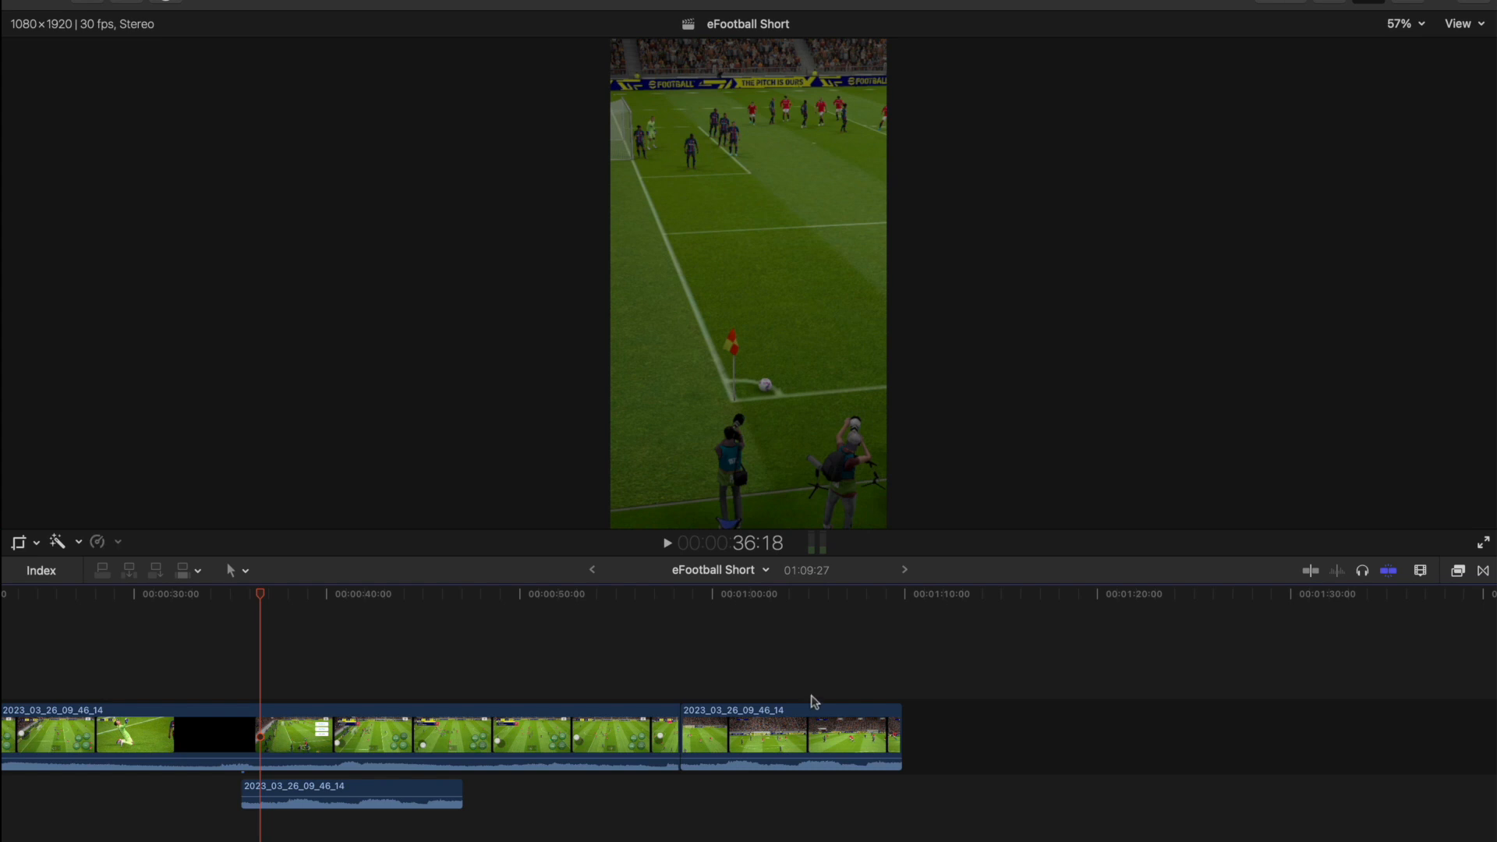
mouse_move(829, 676)
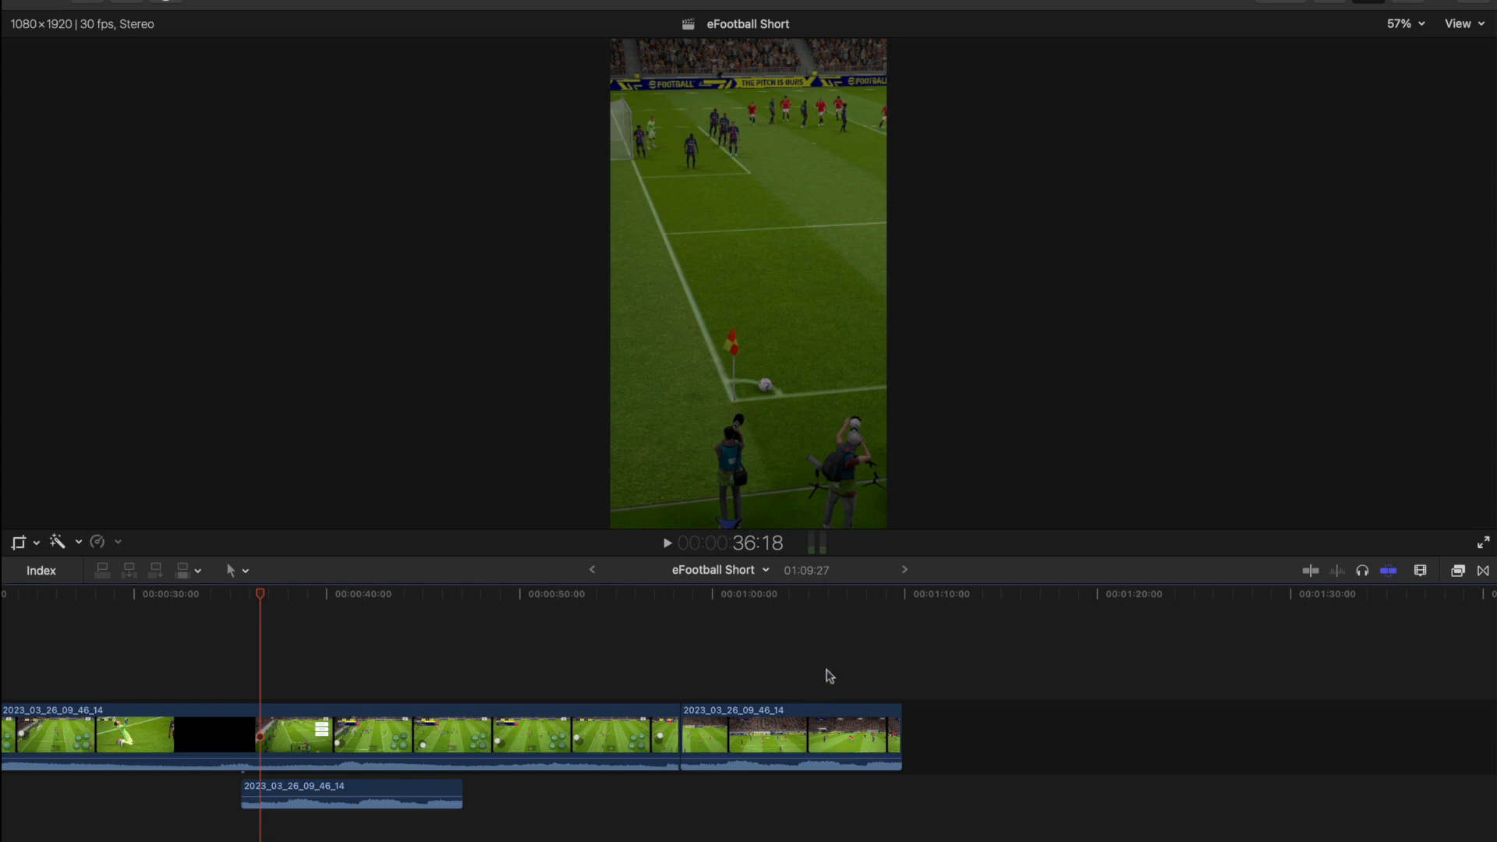